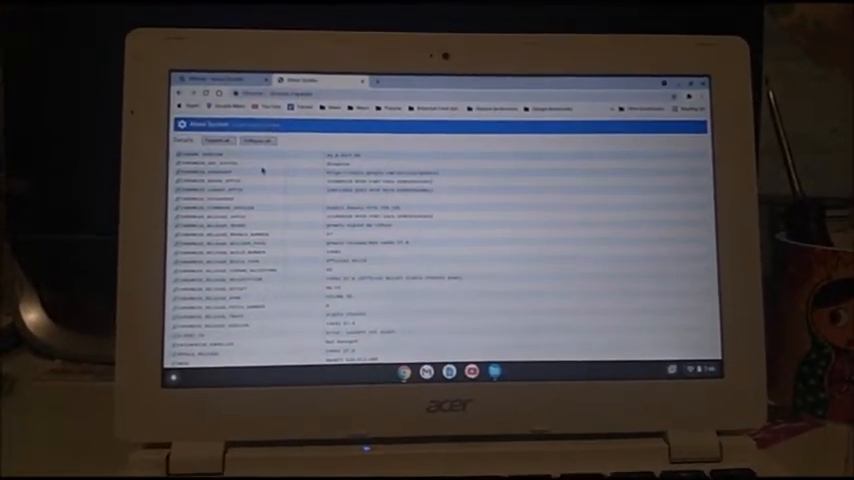
# Step: Scroll down the chrome://system page before moving to the GPU diagnostics tab
pyautogui.scroll(-3)
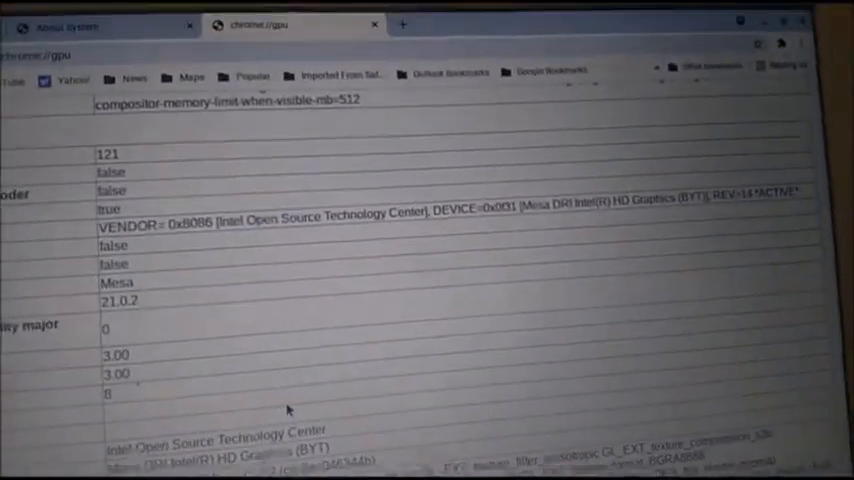
# Step: Scroll through the chrome://gpu driver details before starting a new Office Editing document
pyautogui.scroll(-3)
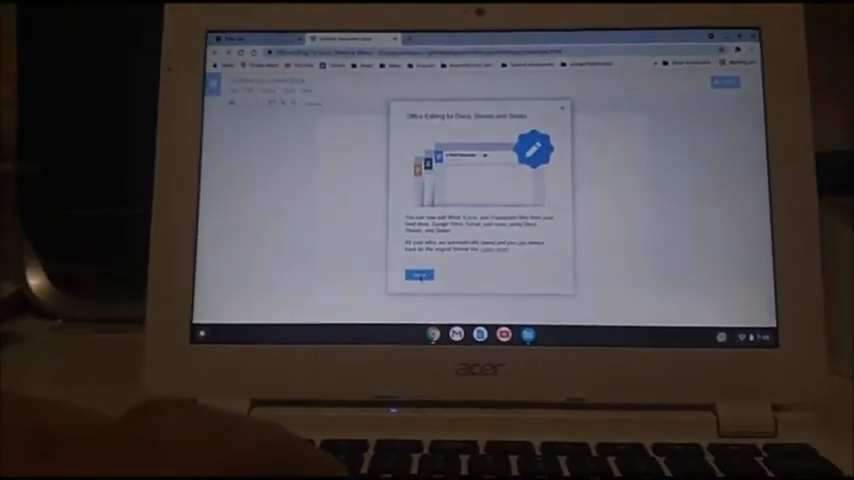
# Step: Dismiss the welcome notice, write 'hello' on the page and select the word
pyautogui.click(418, 274)
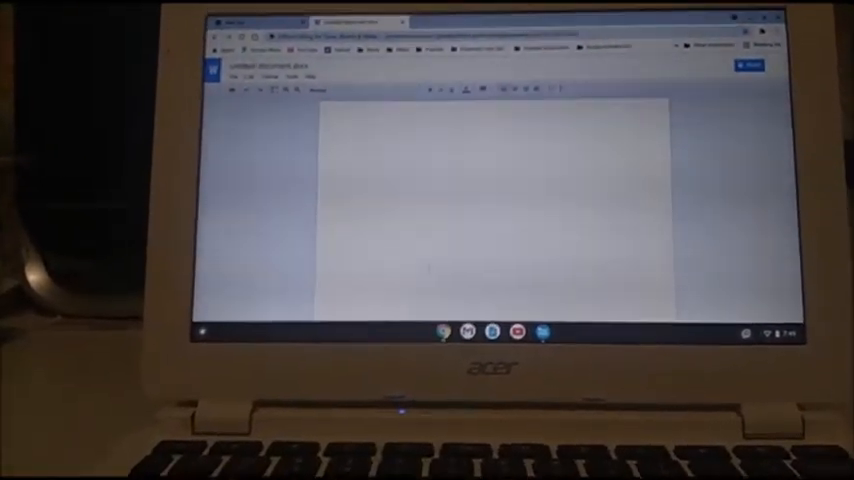
pyautogui.write('hello')
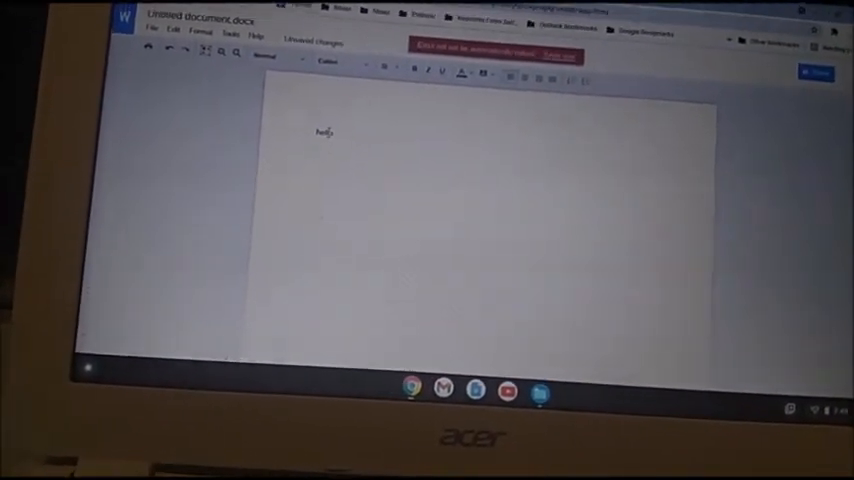
pyautogui.doubleClick(324, 100)
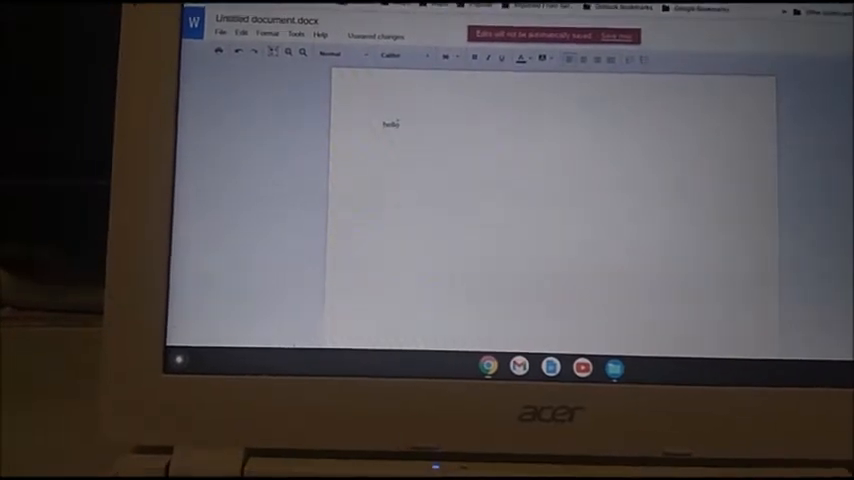
# Step: Format the selected 'hello' as enlarged bold italic, underlined, red text with a blue highlight
pyautogui.click(454, 52)
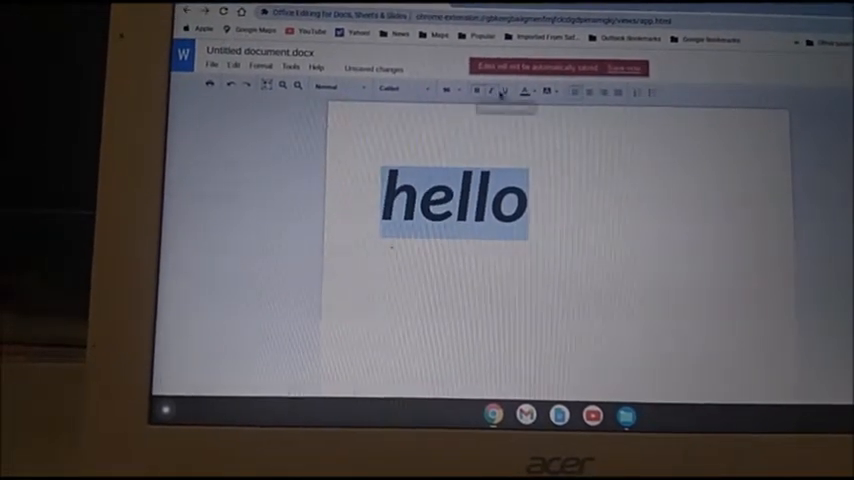
pyautogui.click(516, 88)
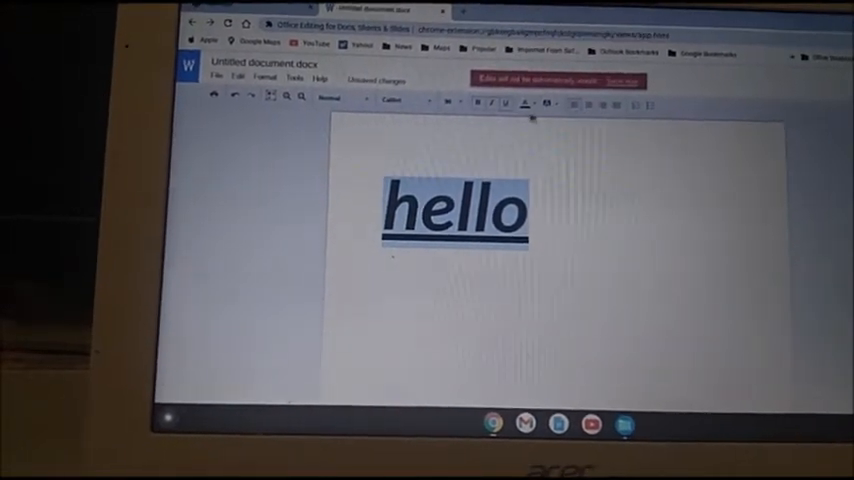
pyautogui.click(524, 104)
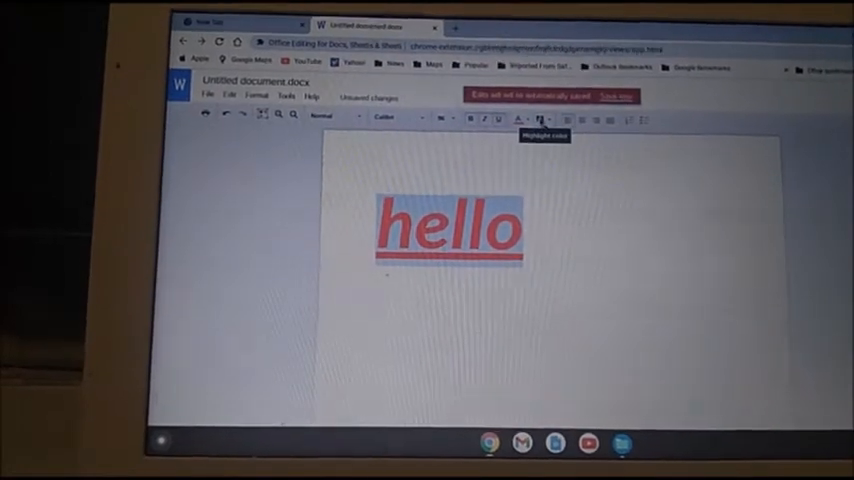
pyautogui.click(540, 120)
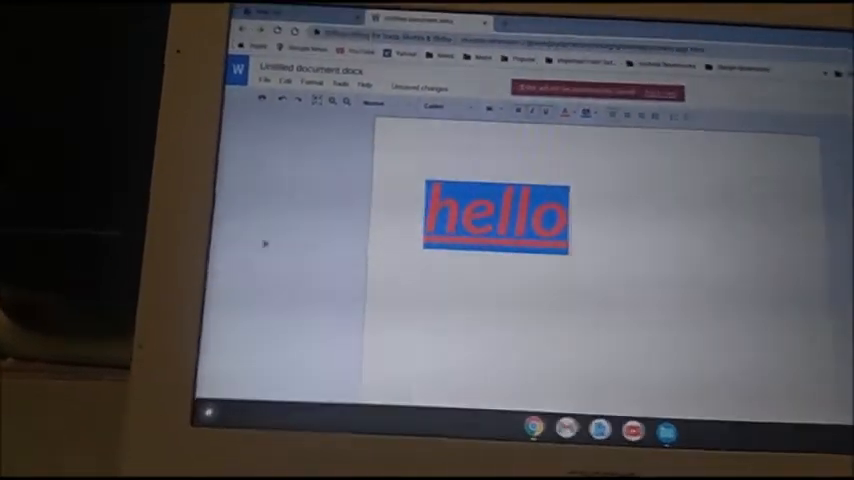
# Step: Show the full app list, close it, then reopen the launcher to its app search panel
pyautogui.click(210, 428)
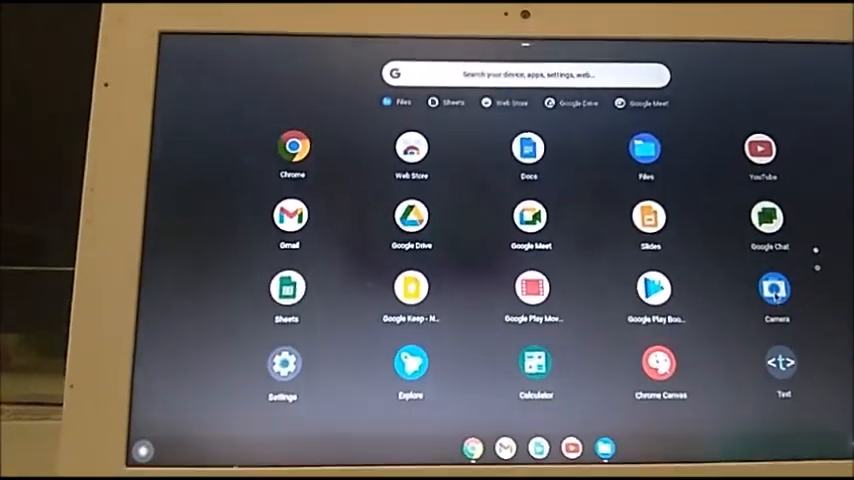
pyautogui.click(776, 290)
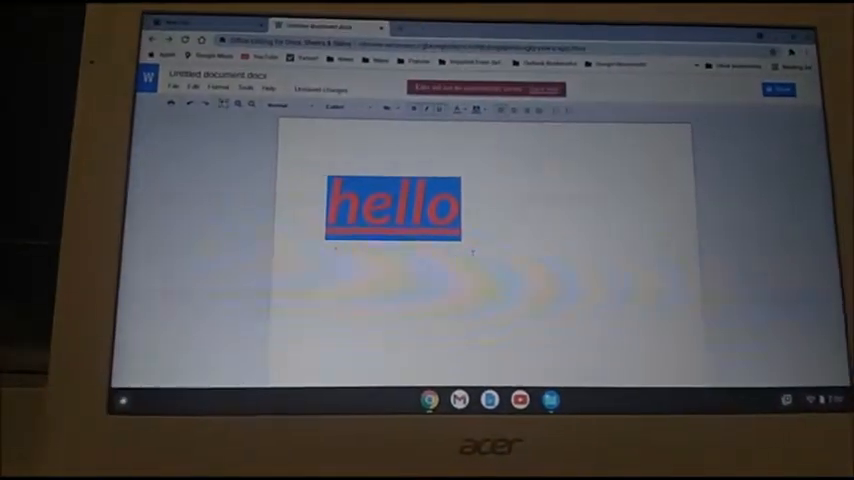
pyautogui.click(122, 400)
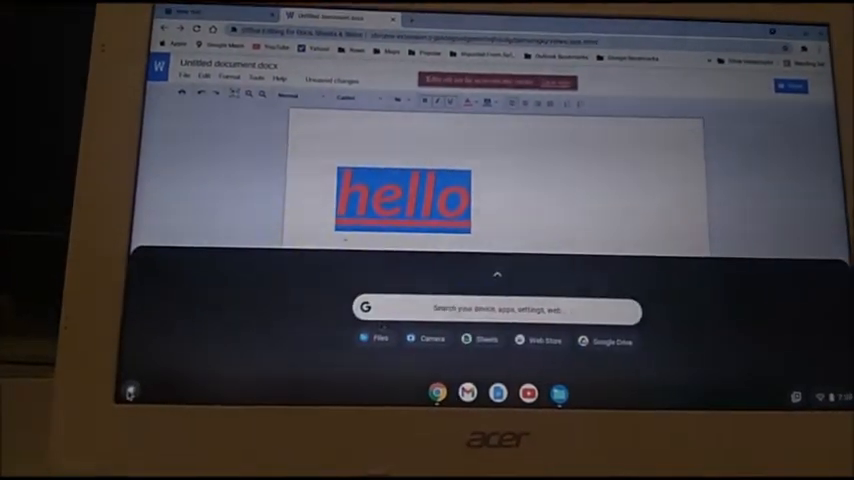